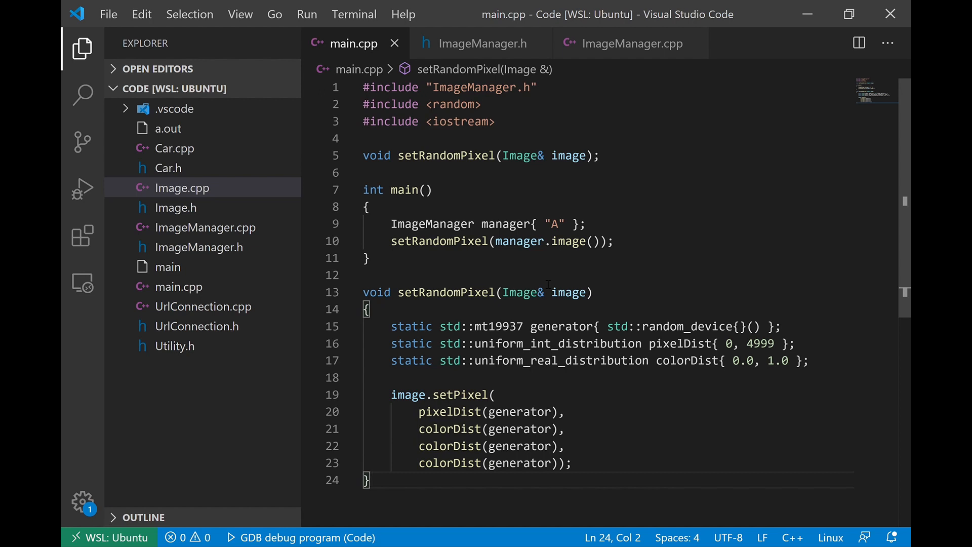
mouse_move(542, 283)
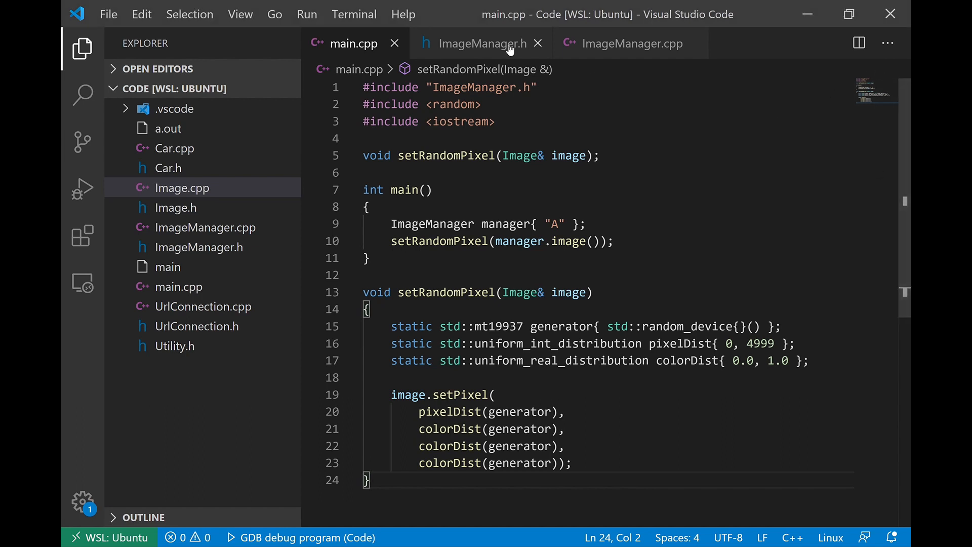
Inspect the private _image pointer in ImageManager.h, then view ImageManager.cpp's definitions.
click(477, 44)
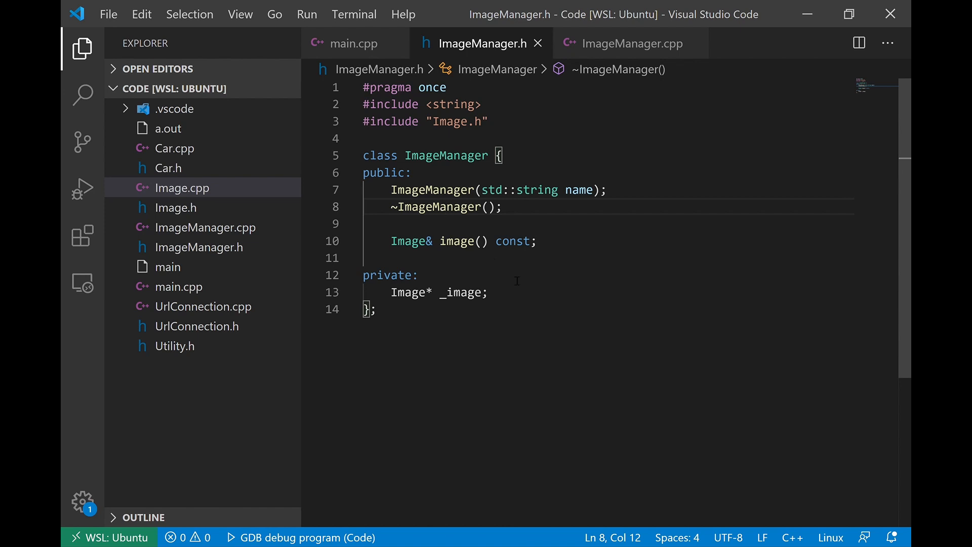
drag(438, 190, 489, 190)
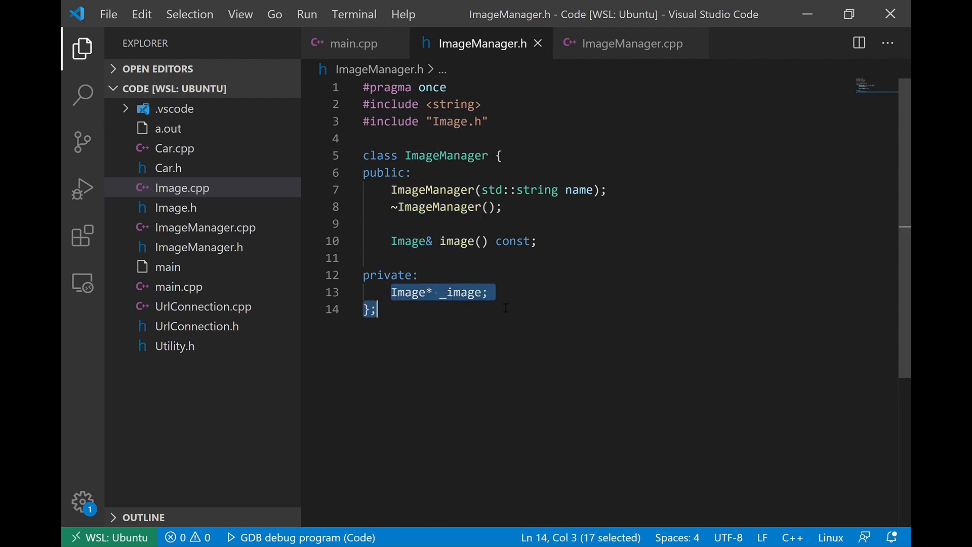
double_click(442, 292)
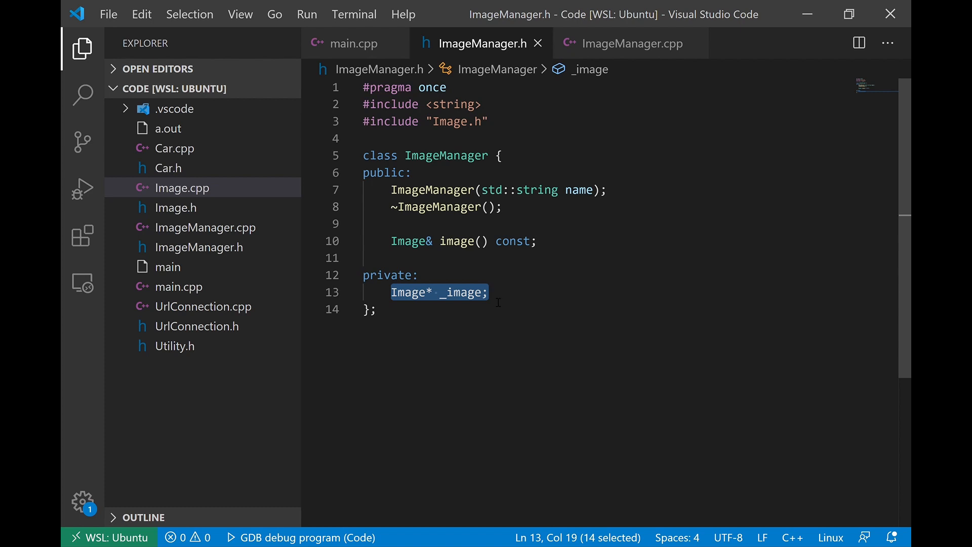
click(629, 44)
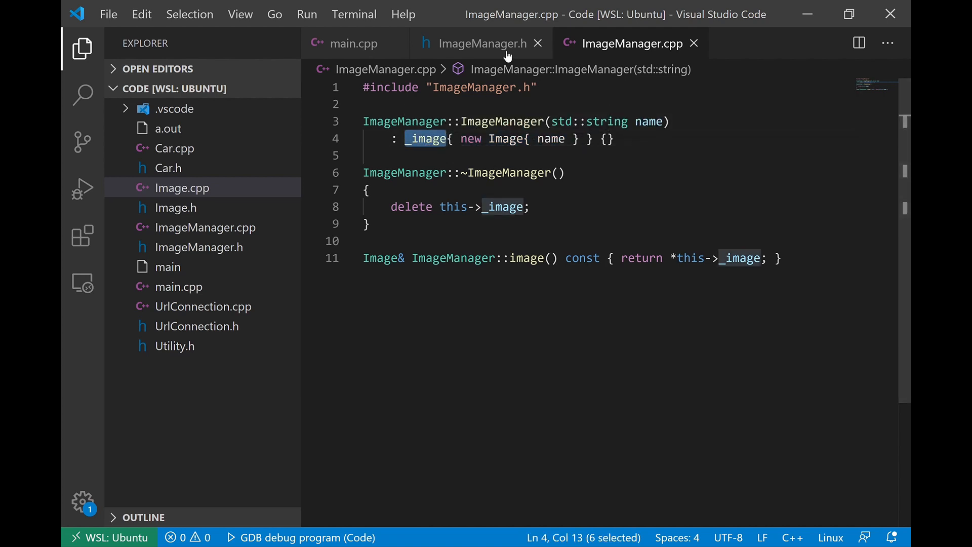
Compare header and implementation, selecting the destructor and its delete line, ending on ImageManager.h.
click(481, 42)
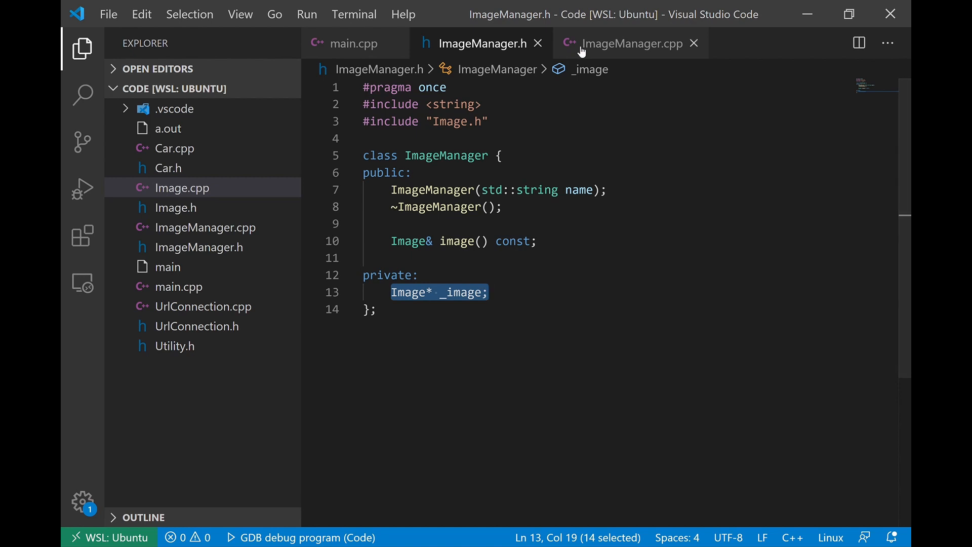
click(632, 42)
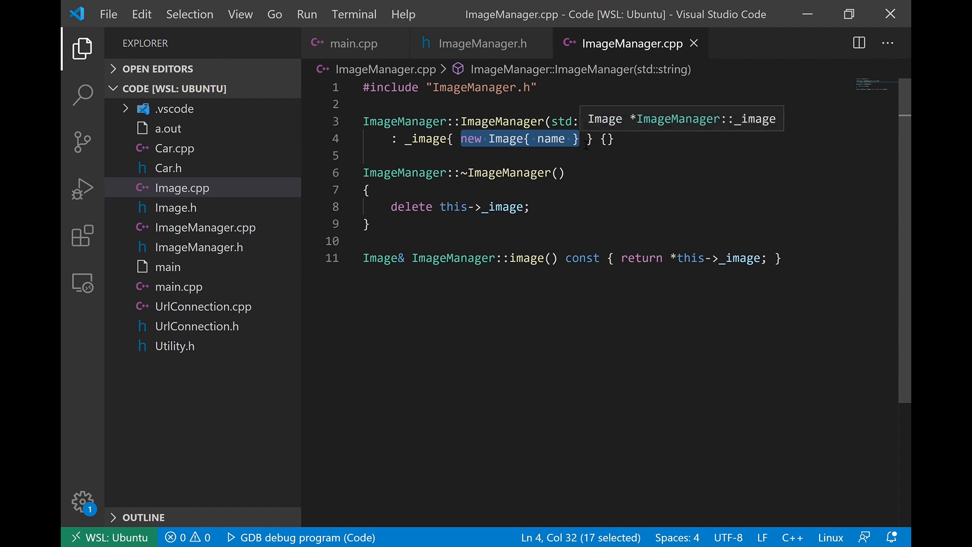
click(483, 44)
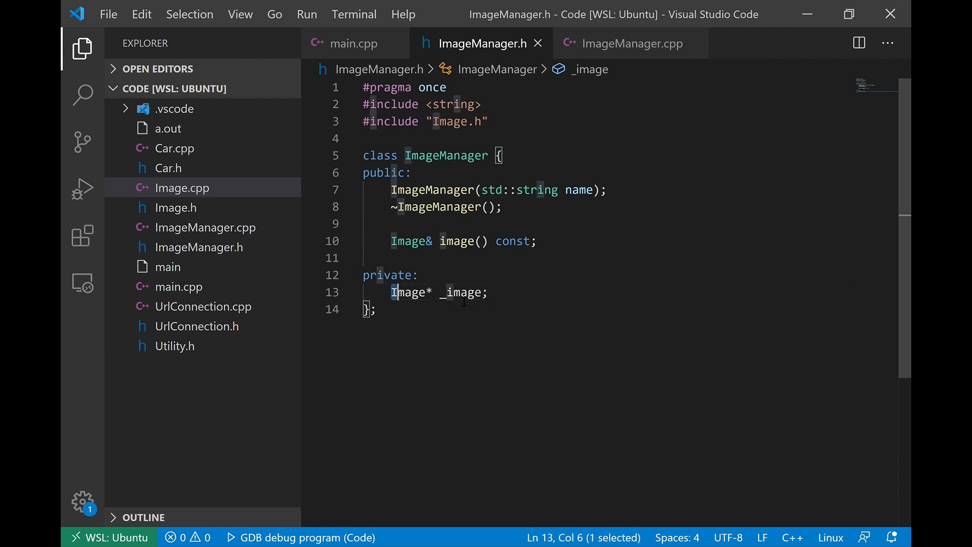
click(627, 43)
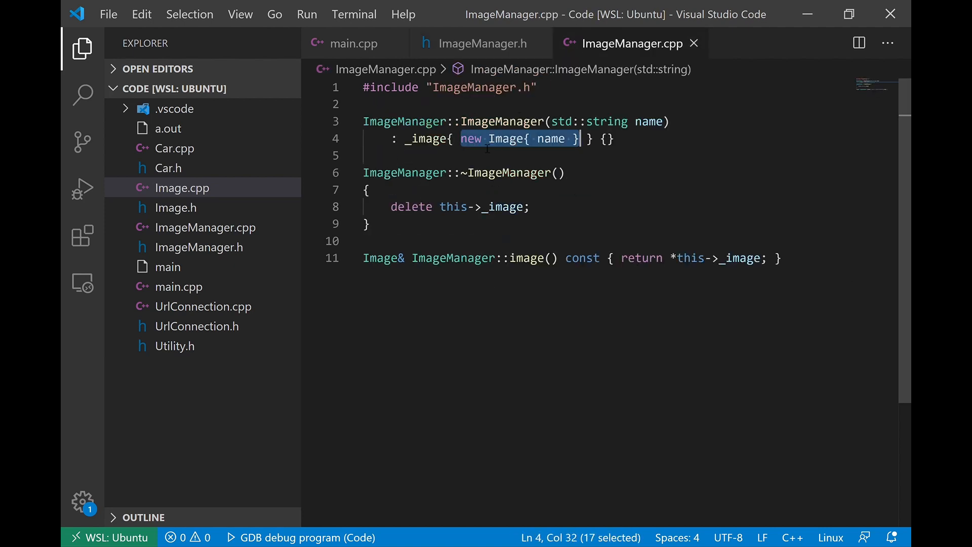
double_click(485, 172)
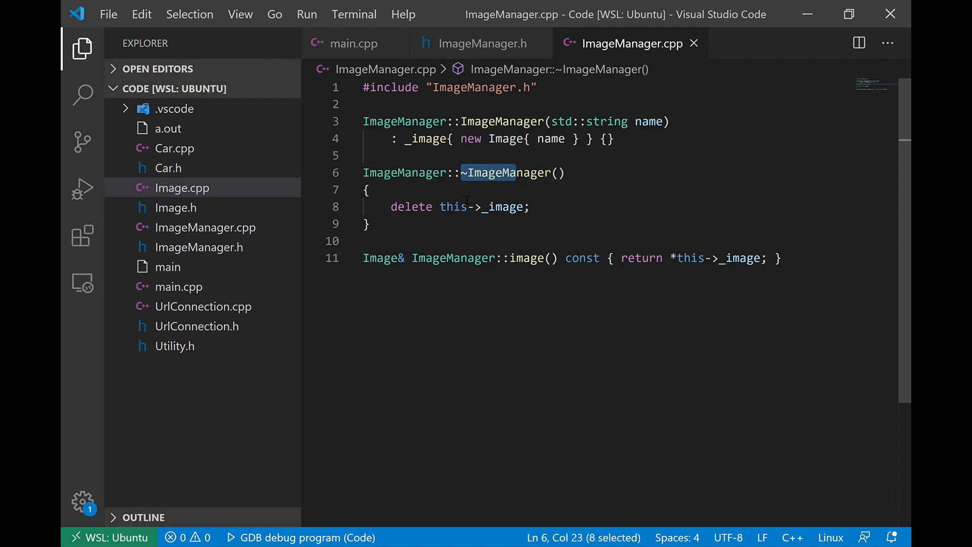
triple_click(459, 207)
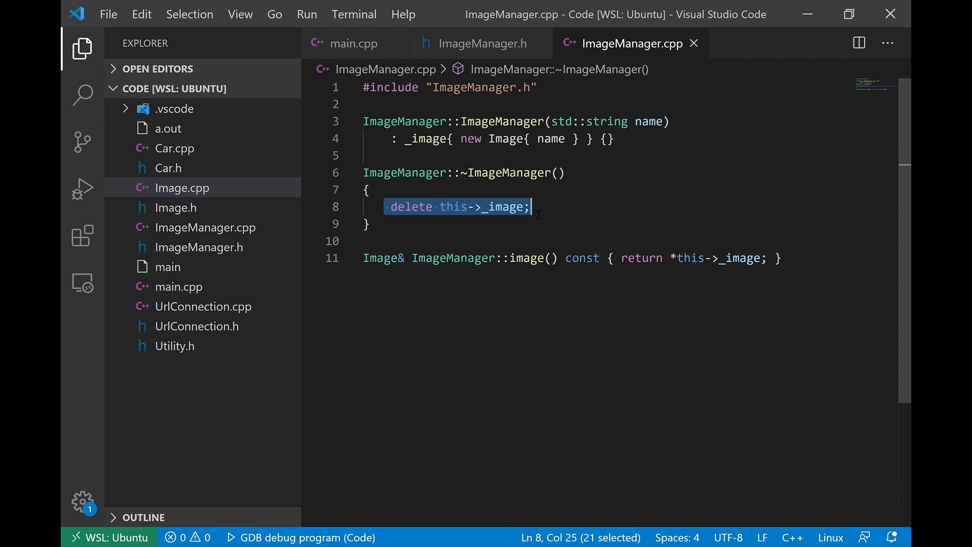
click(483, 43)
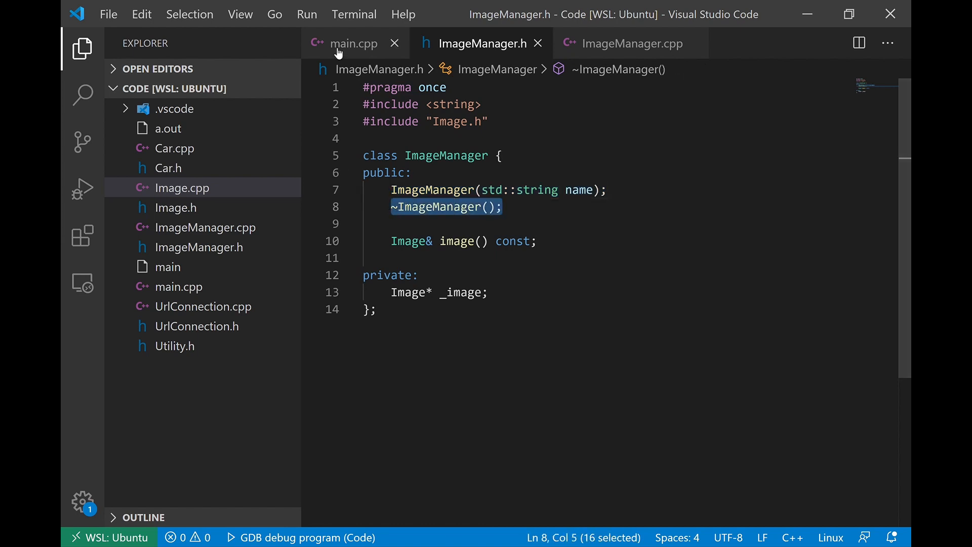
Review the body of main() in main.cpp.
click(354, 43)
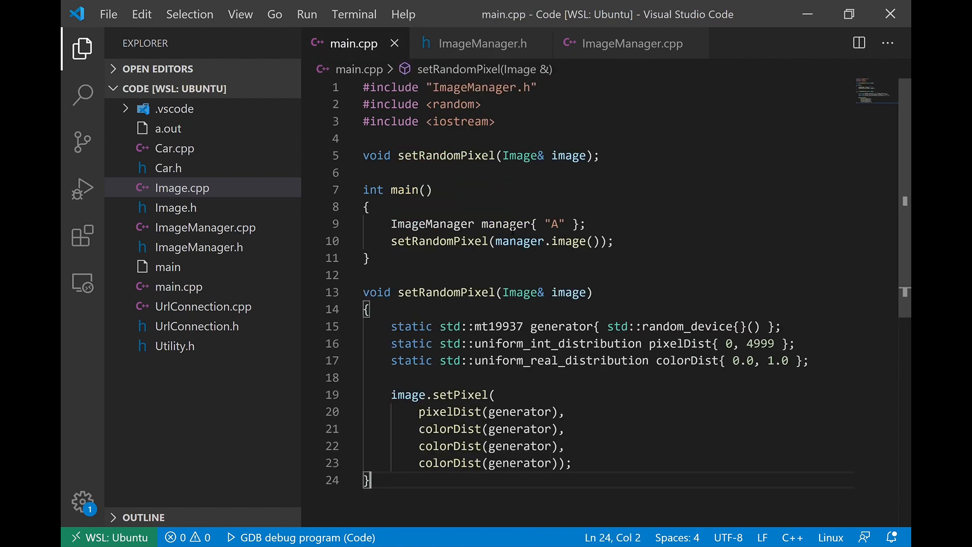
double_click(505, 223)
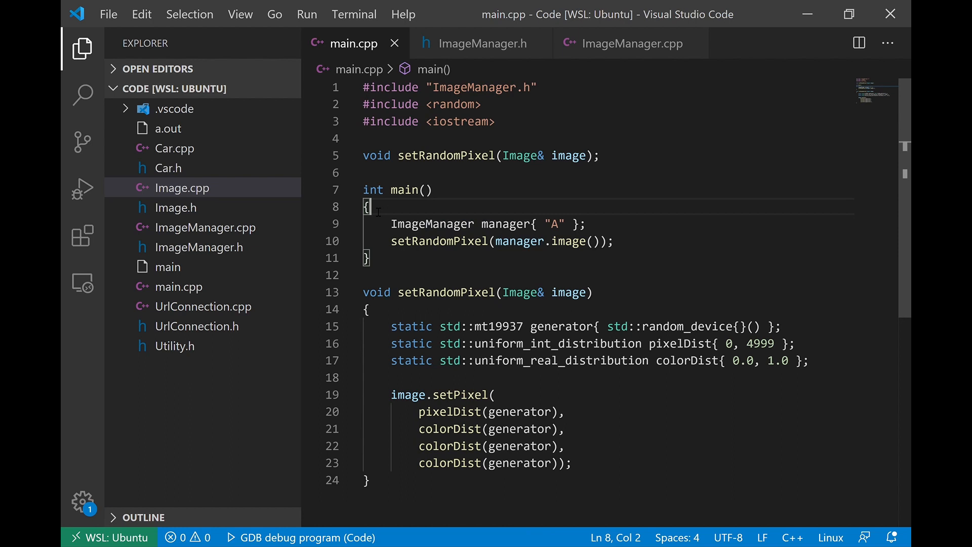
drag(367, 206, 368, 258)
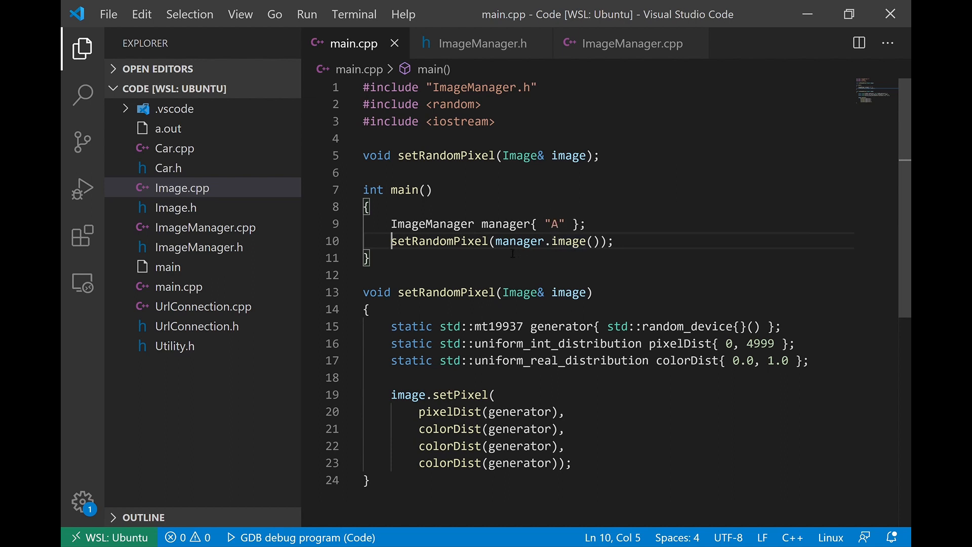
Check image()'s Image& return type in the header and cpp, then return to main.cpp.
click(482, 44)
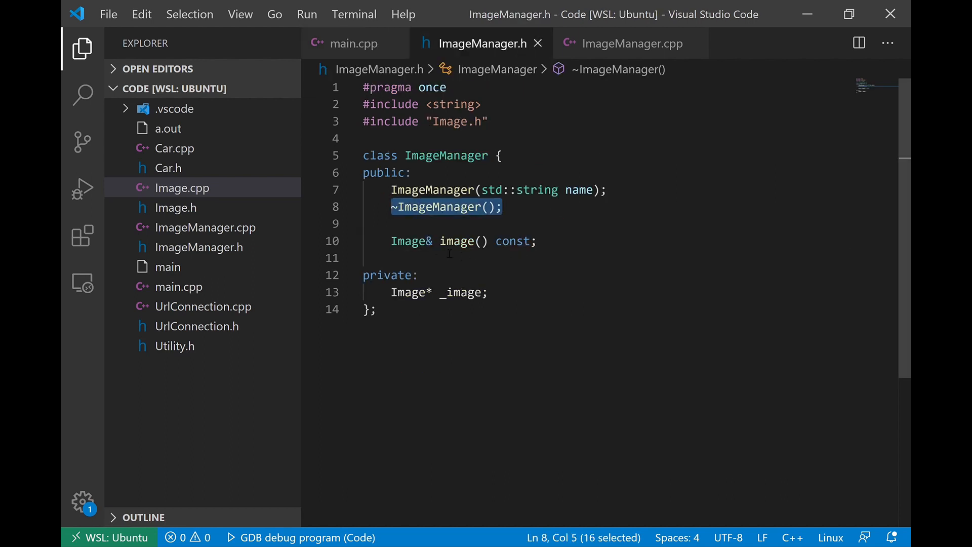
double_click(409, 241)
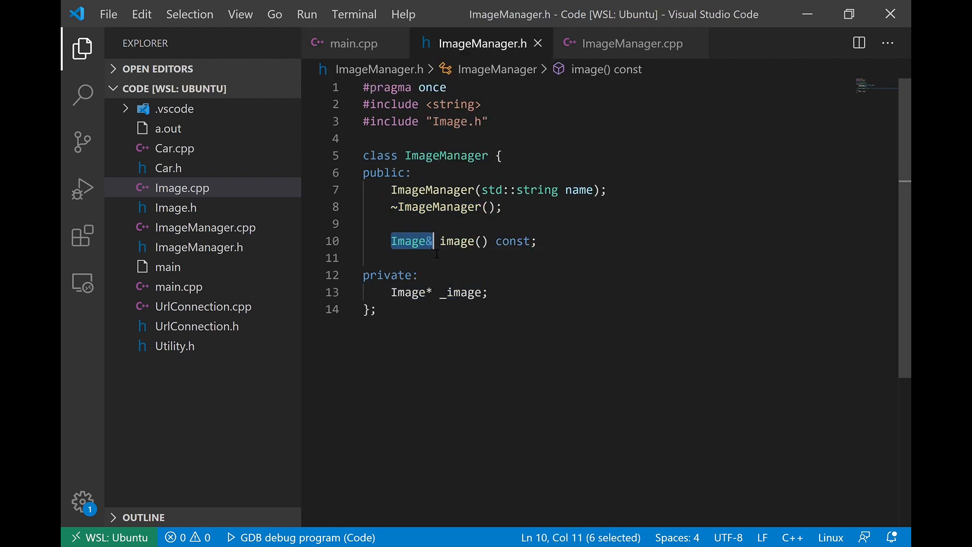
click(632, 44)
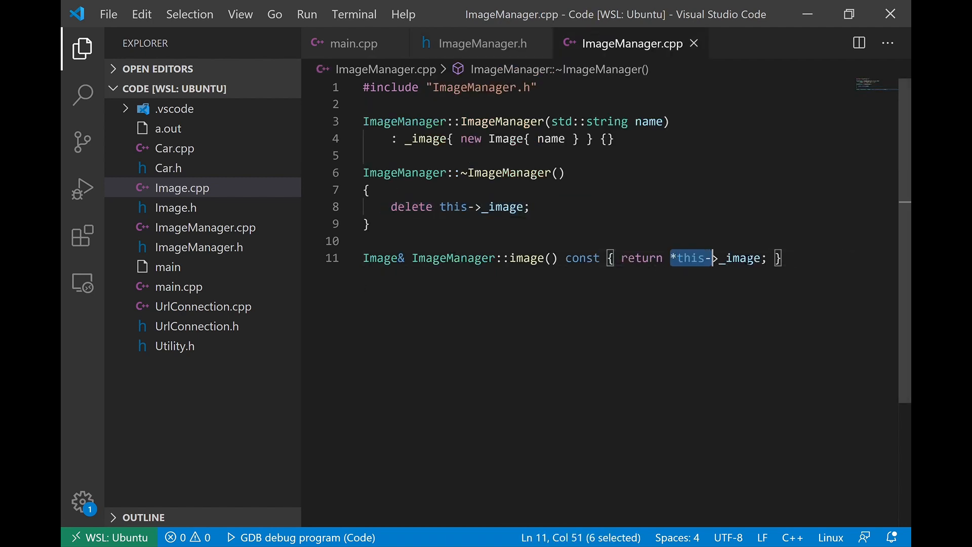
click(353, 44)
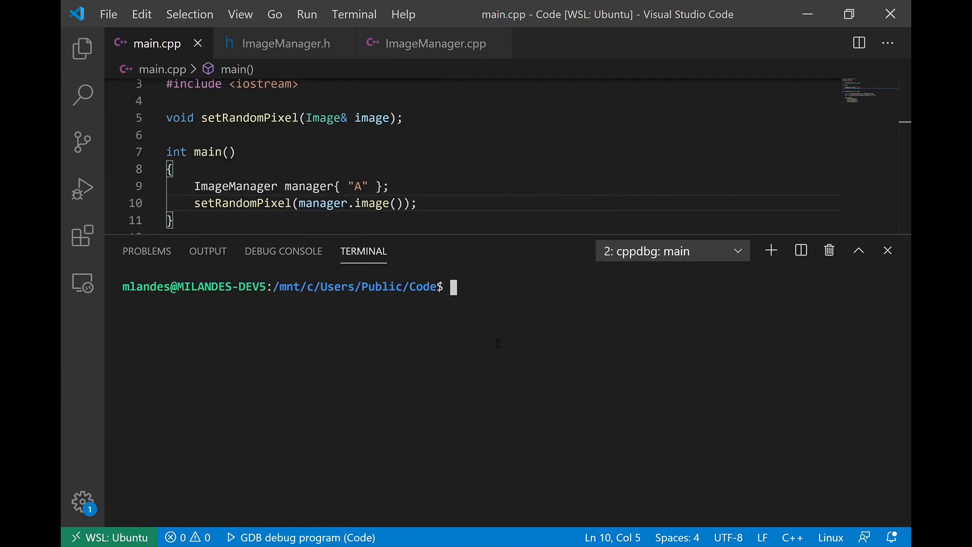
Run ./main and highlight the output line showing image A being destroyed.
text(./main)
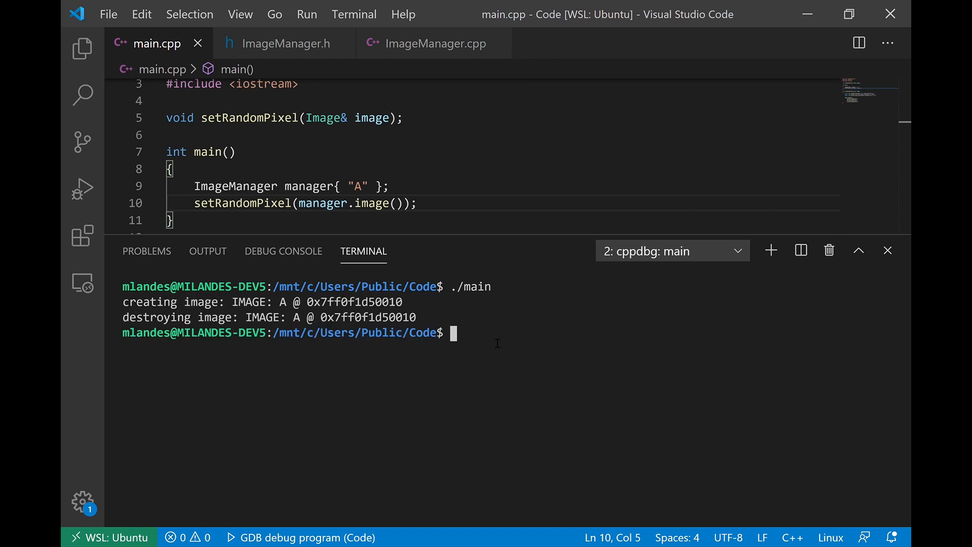
drag(179, 302, 294, 302)
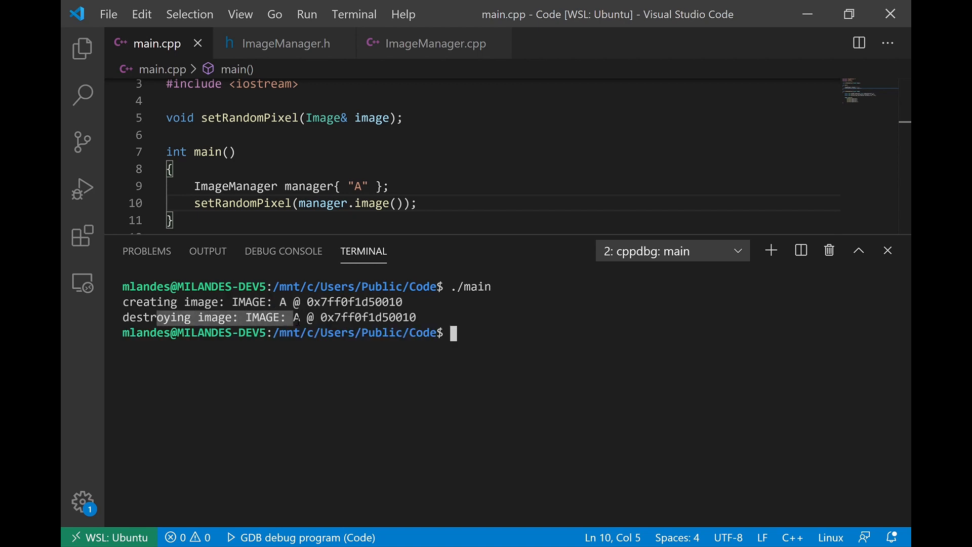
scroll(down, 3)
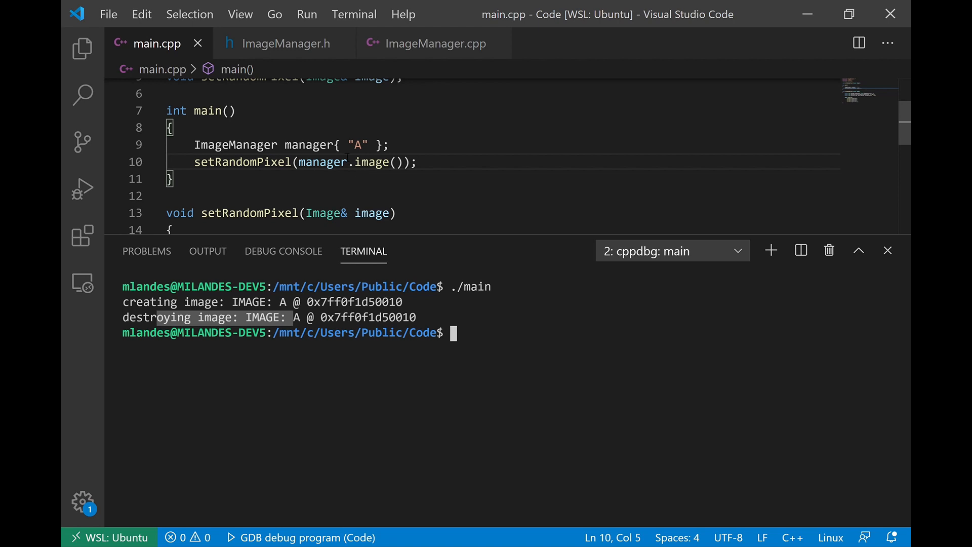
click(285, 44)
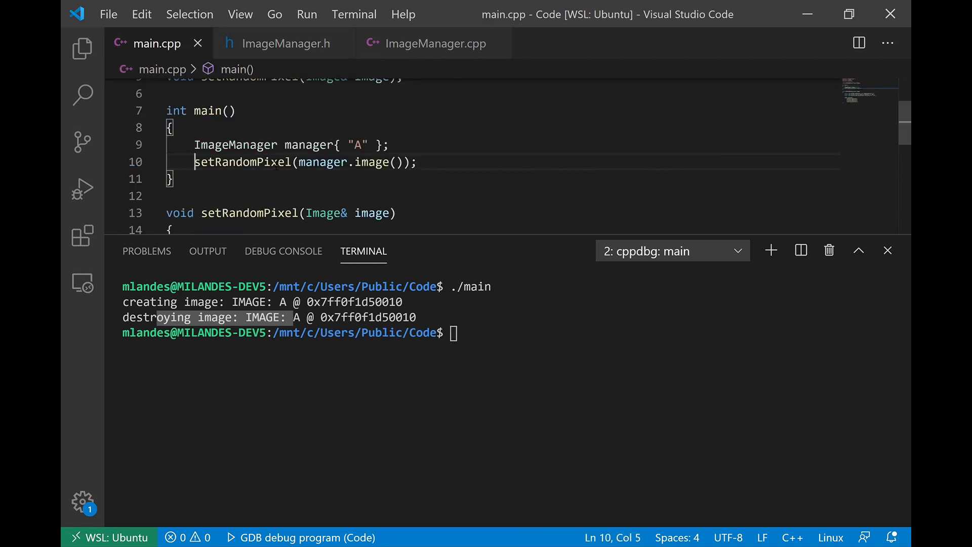
mouse_move(296, 68)
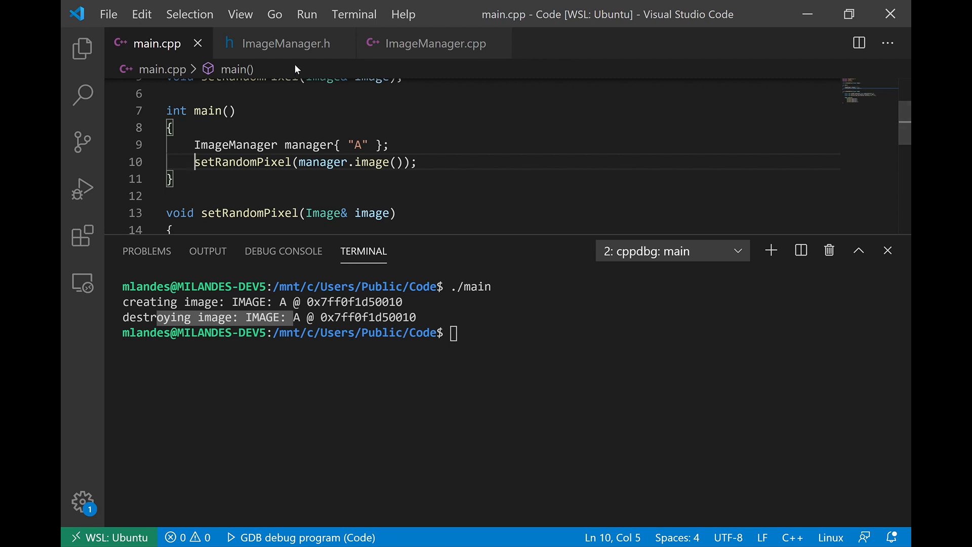
click(284, 43)
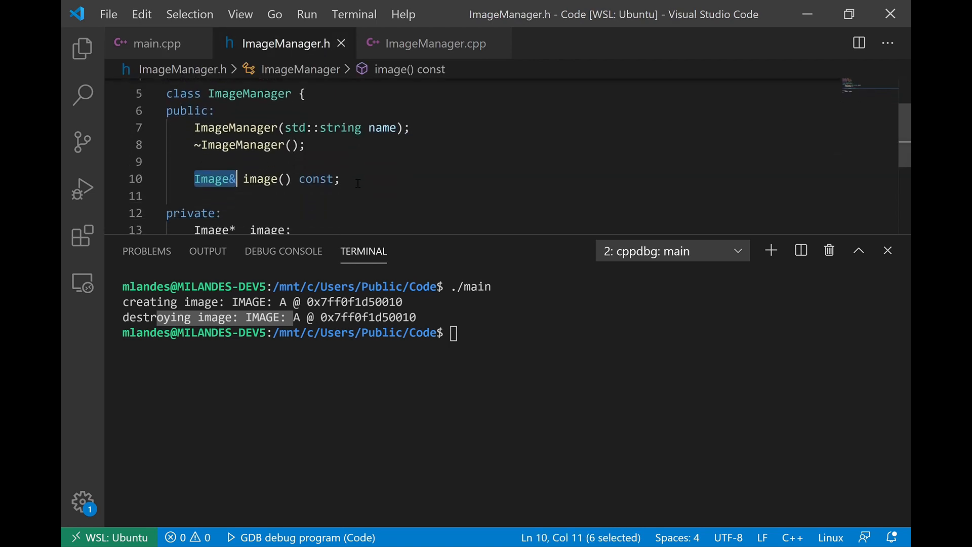
click(434, 43)
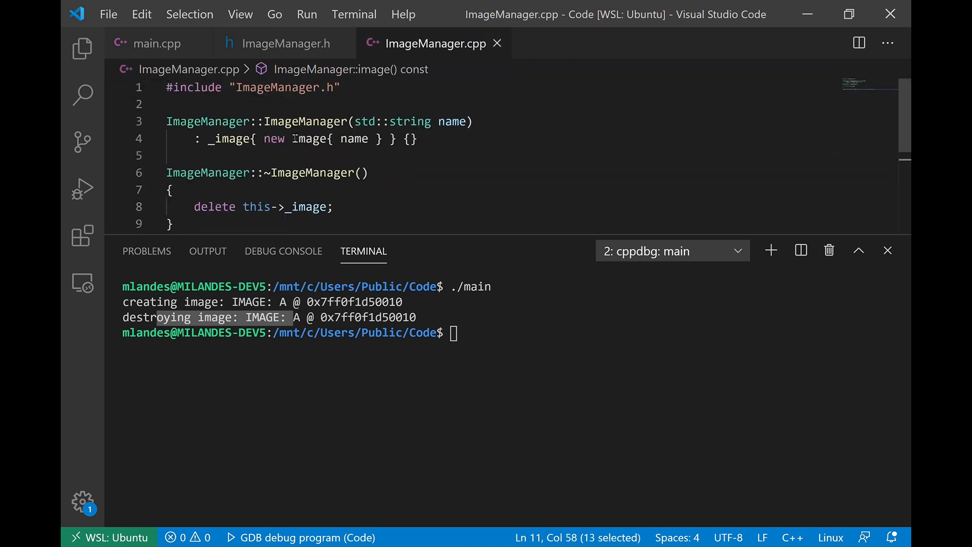
double_click(298, 138)
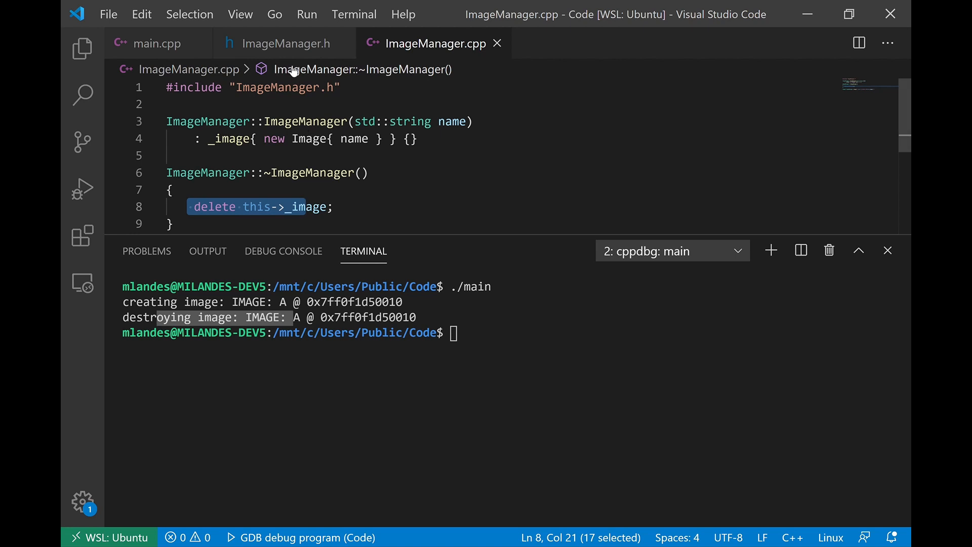
click(155, 43)
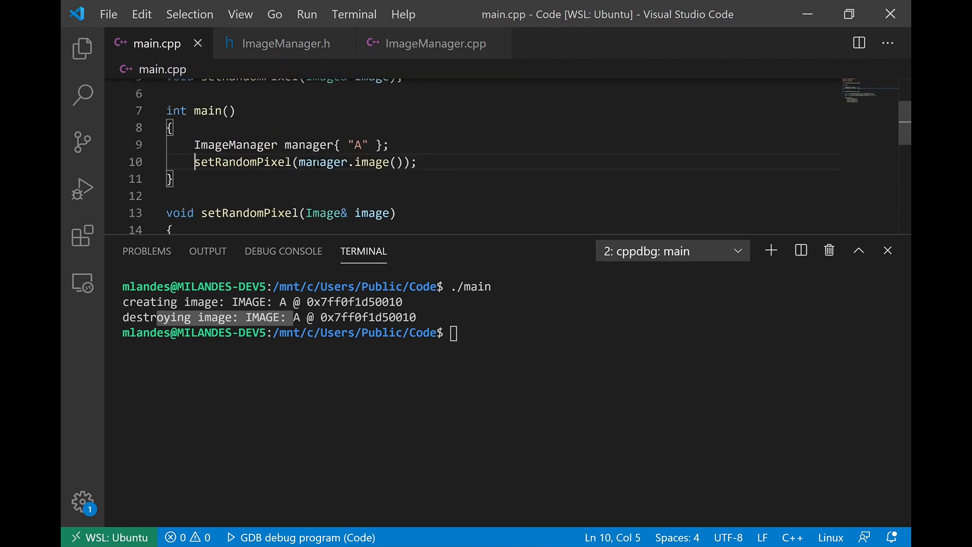
mouse_move(236, 144)
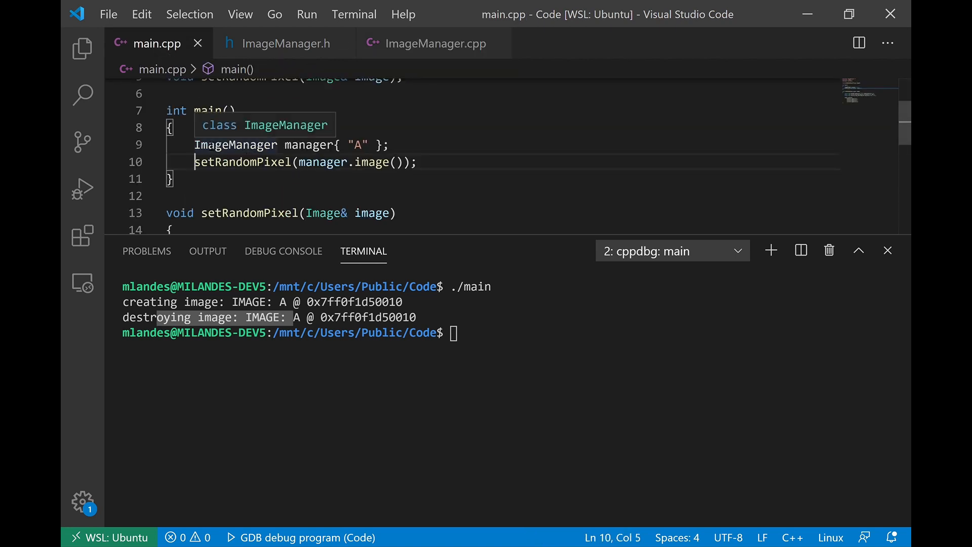
drag(194, 144, 389, 144)
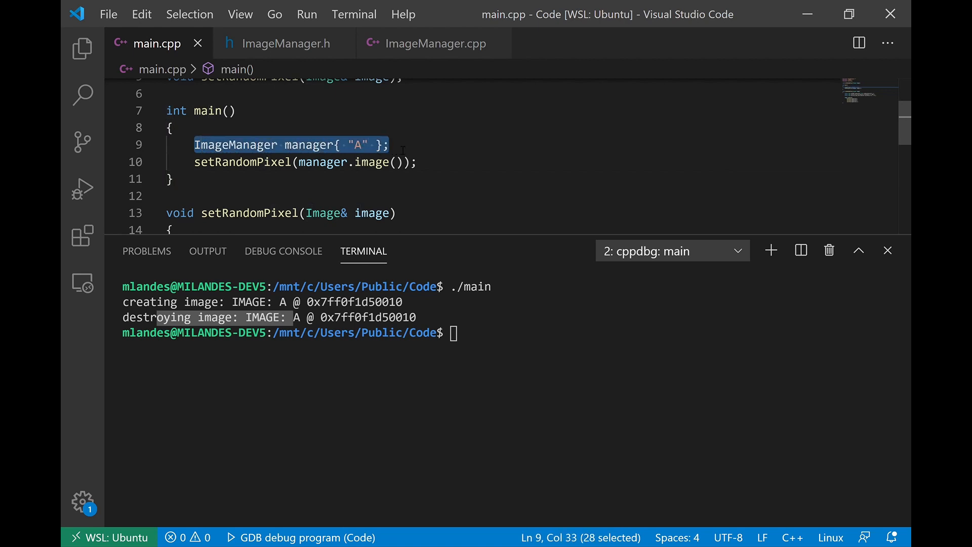